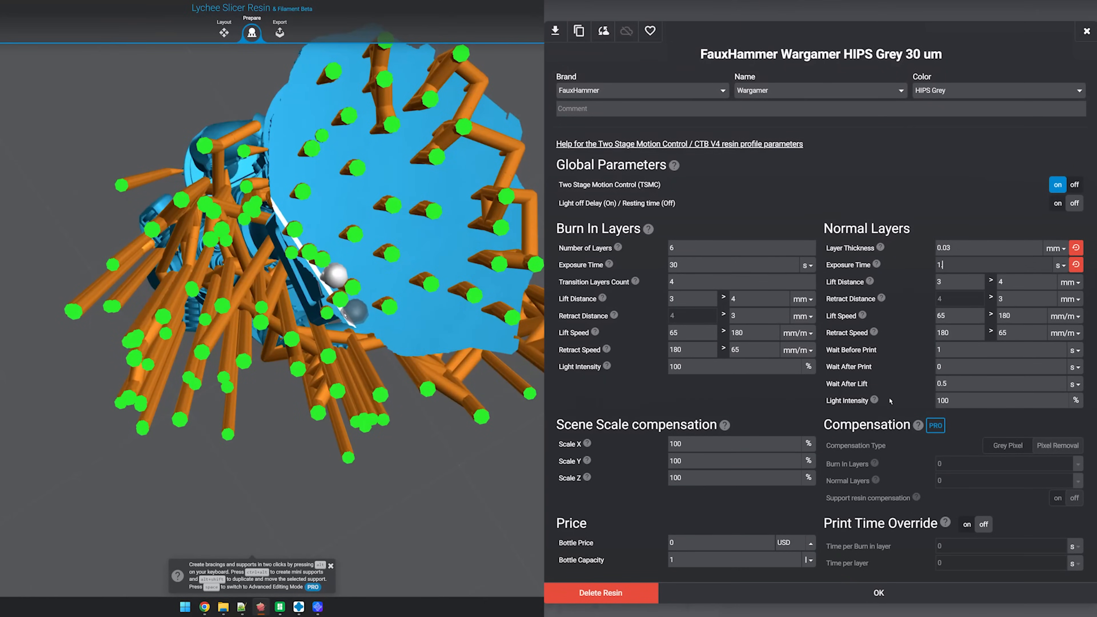
# Step: Enter the new normal-layer exposure time value starting with 2
pyautogui.write('2')
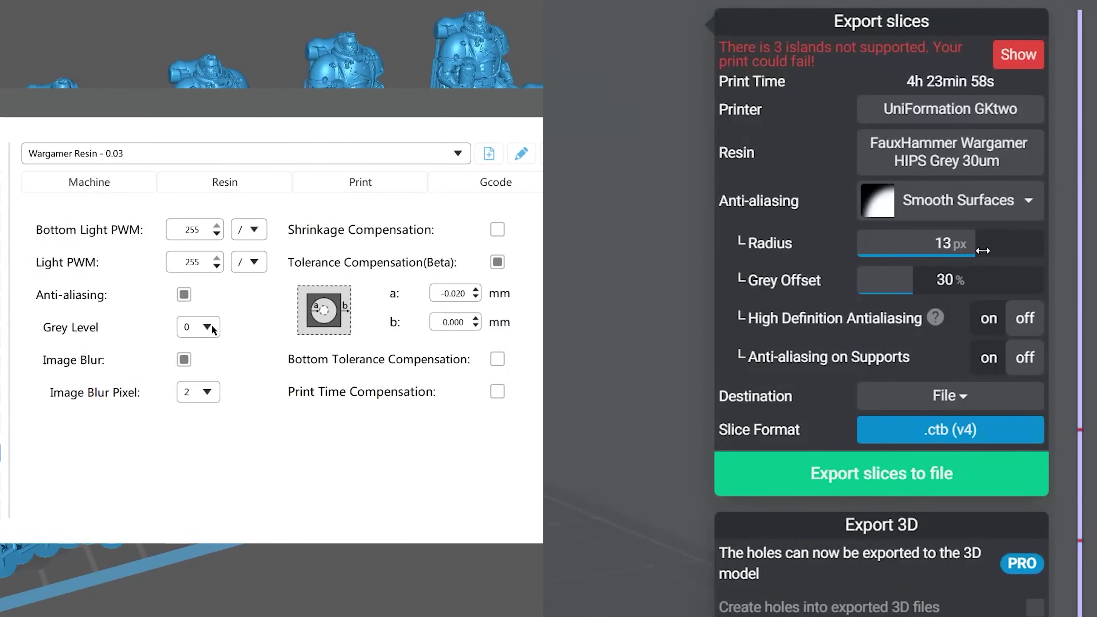
# Step: Reduce the anti-aliasing radius, then switch the mode to Sharpen Details at level 8, grey offset 20%
pyautogui.moveTo(972, 242); pyautogui.dragTo(870, 243)
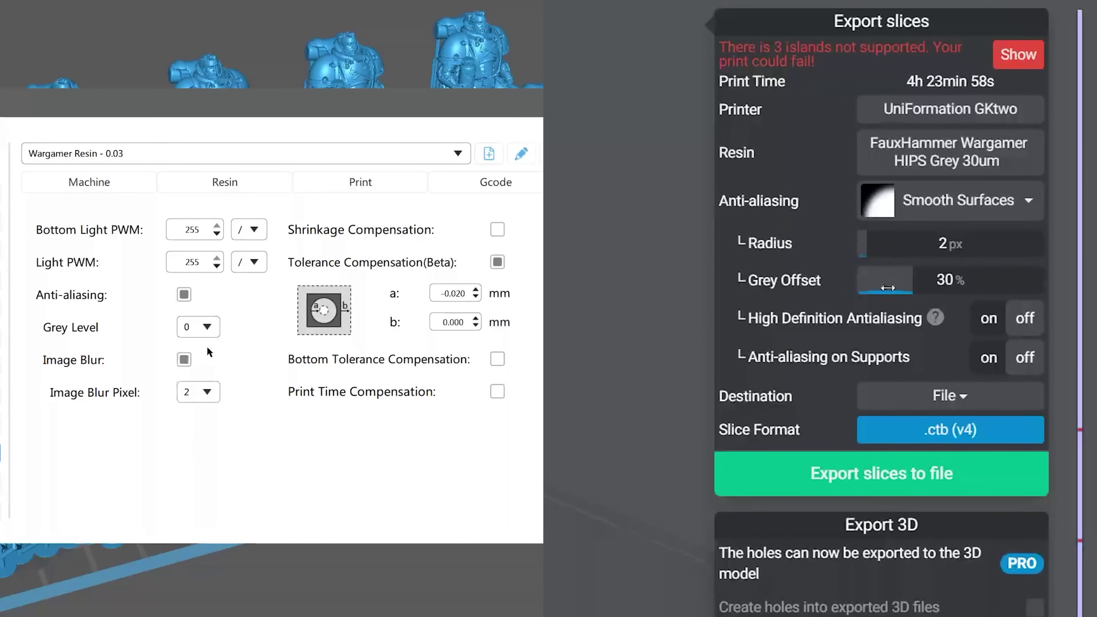
pyautogui.moveTo(935, 318)
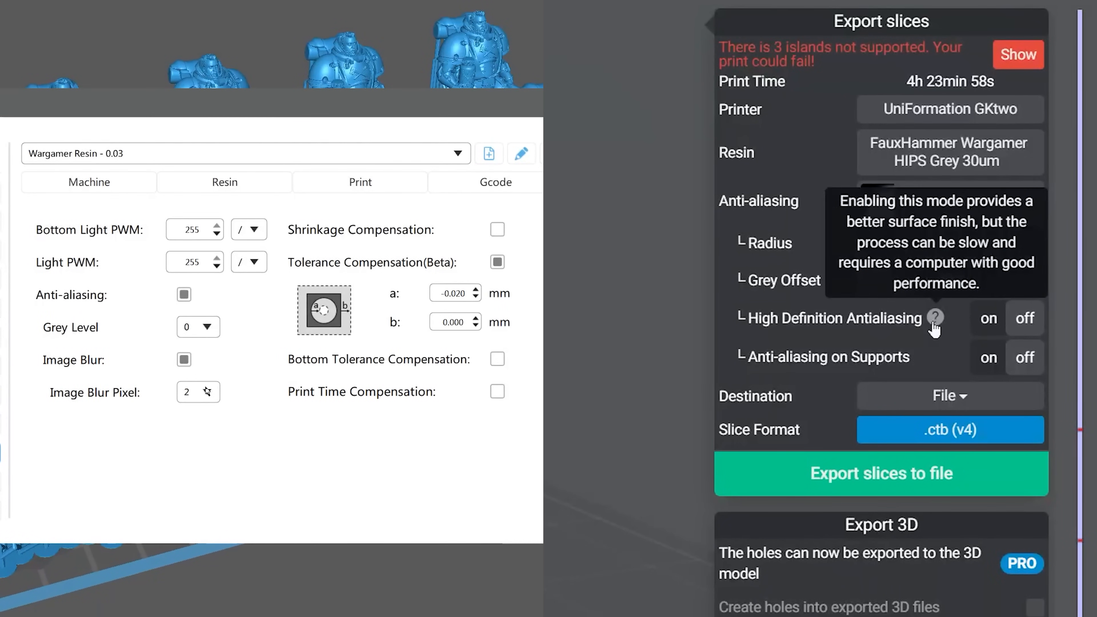
pyautogui.click(184, 294)
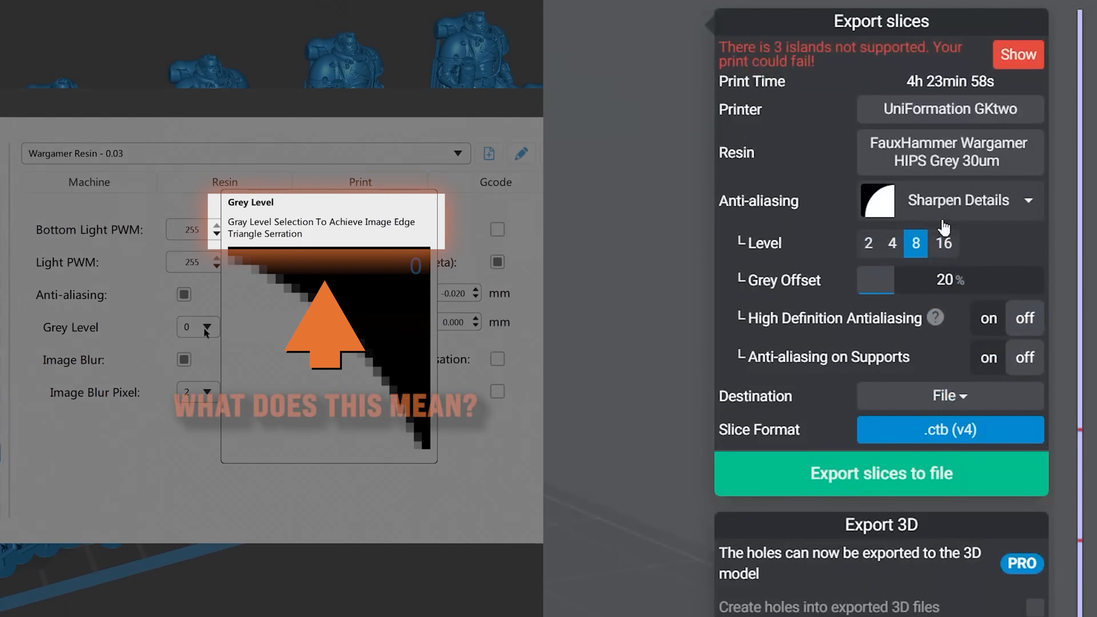
pyautogui.click(966, 200)
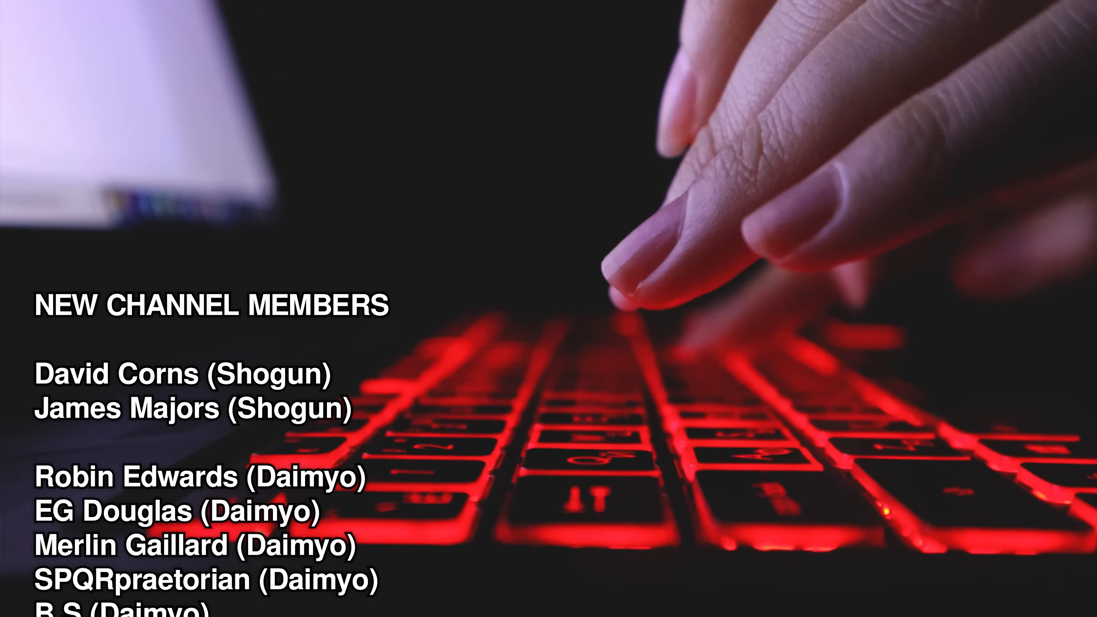
pyautogui.scroll(-3)
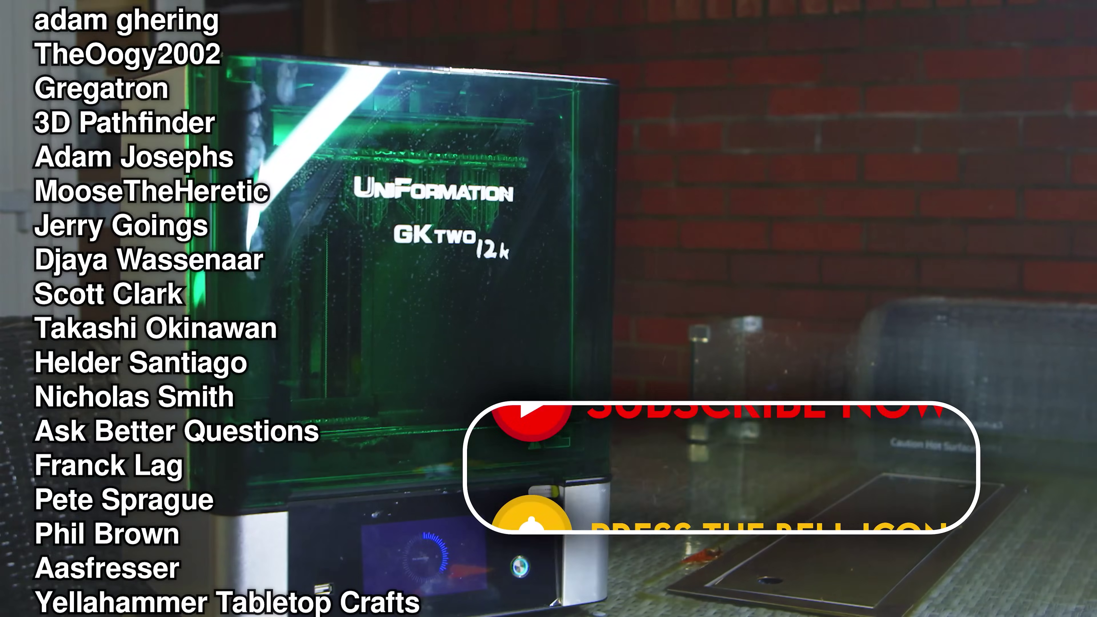
pyautogui.scroll(-3)
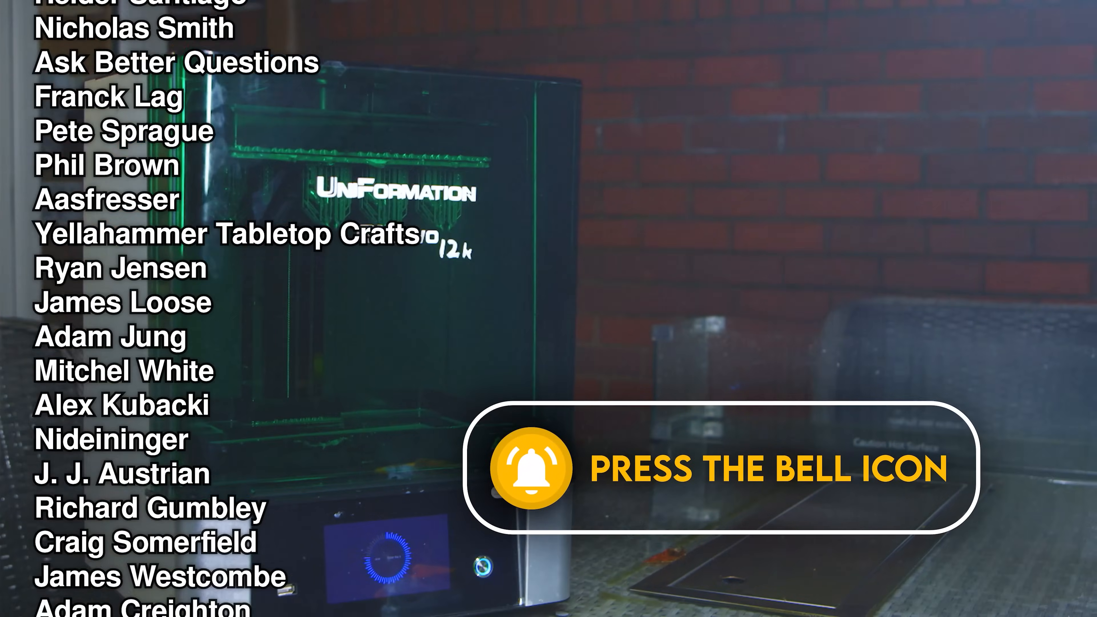